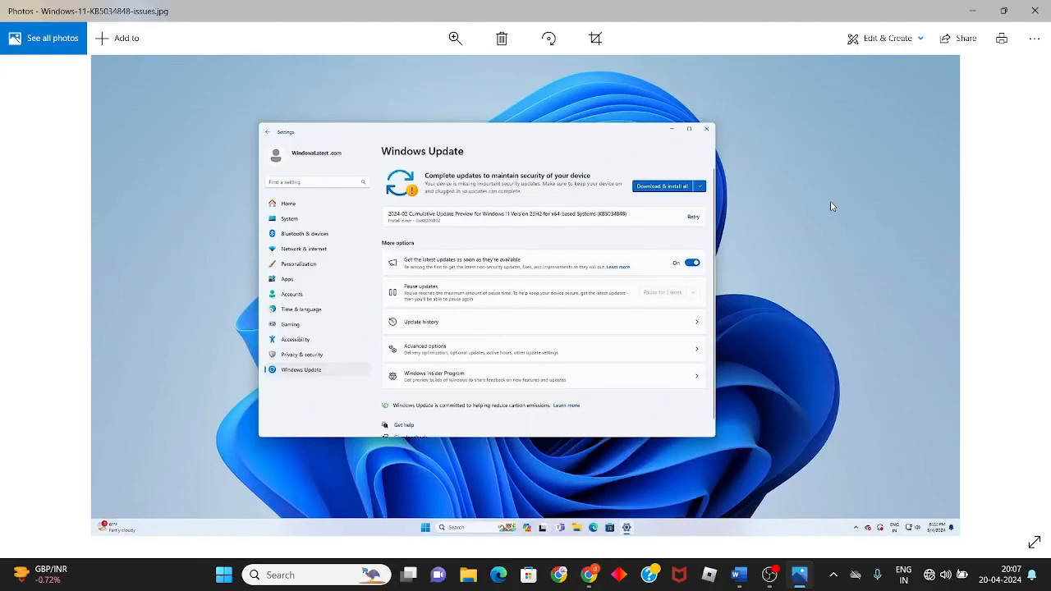
pyautogui.moveTo(591, 200)
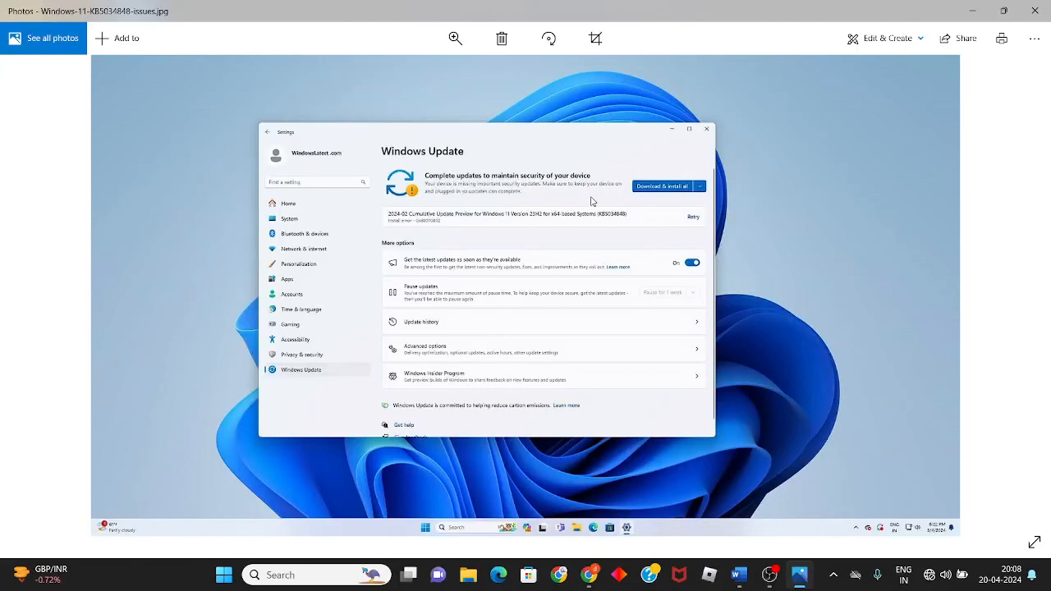
pyautogui.moveTo(519, 278)
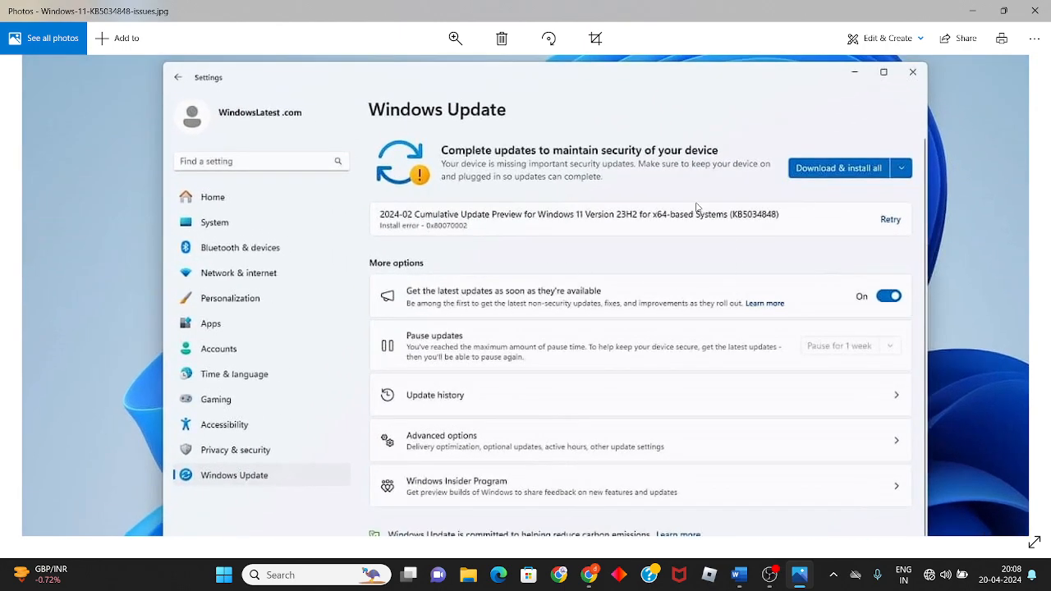
pyautogui.moveTo(735, 223)
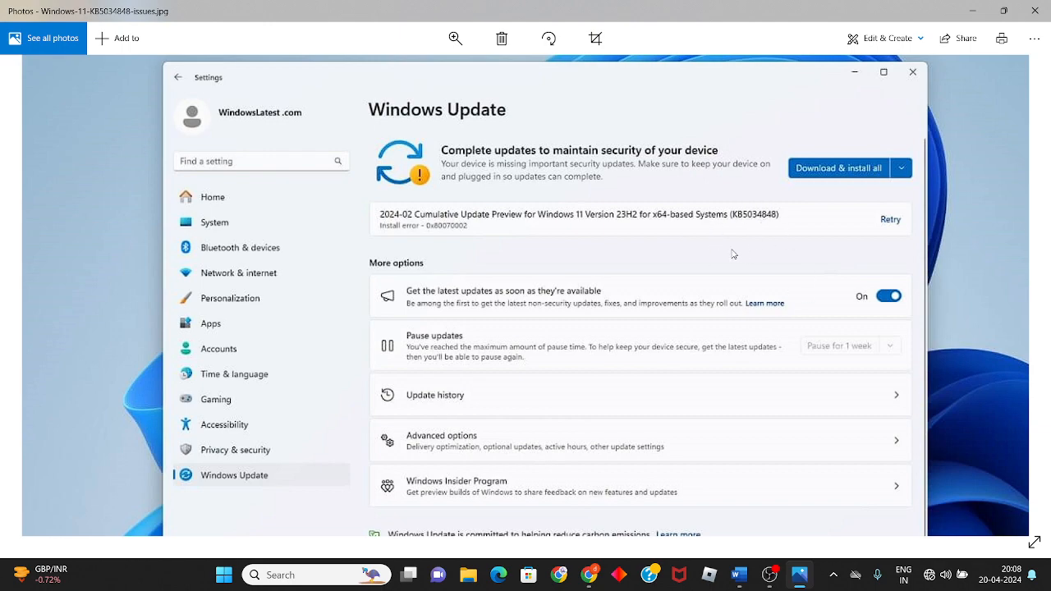
# Step: Close the error screenshot and reach Other troubleshooters under System > Troubleshoot
pyautogui.click(911, 73)
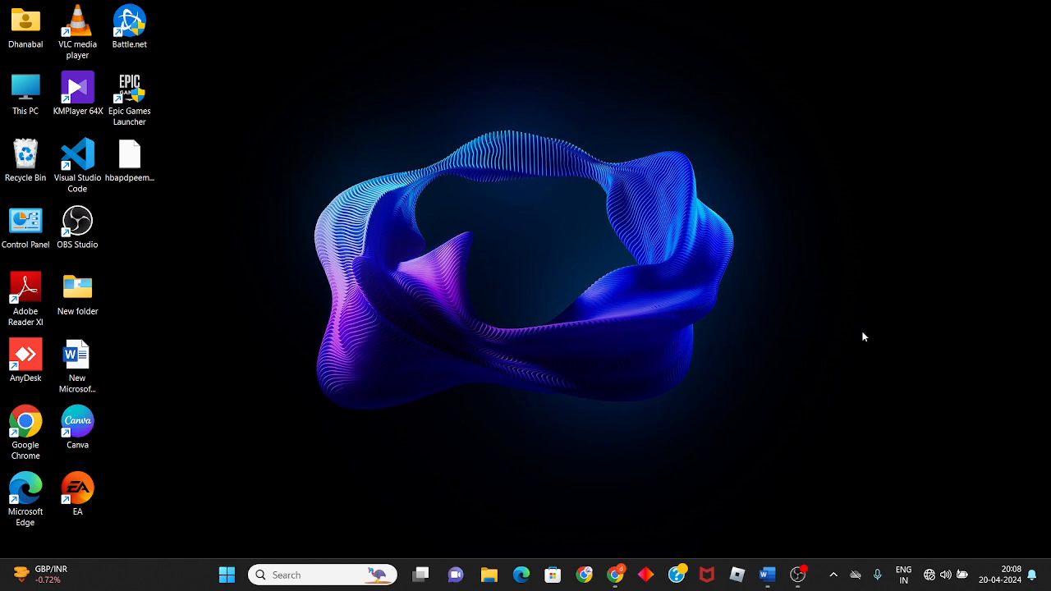
pyautogui.click(765, 575)
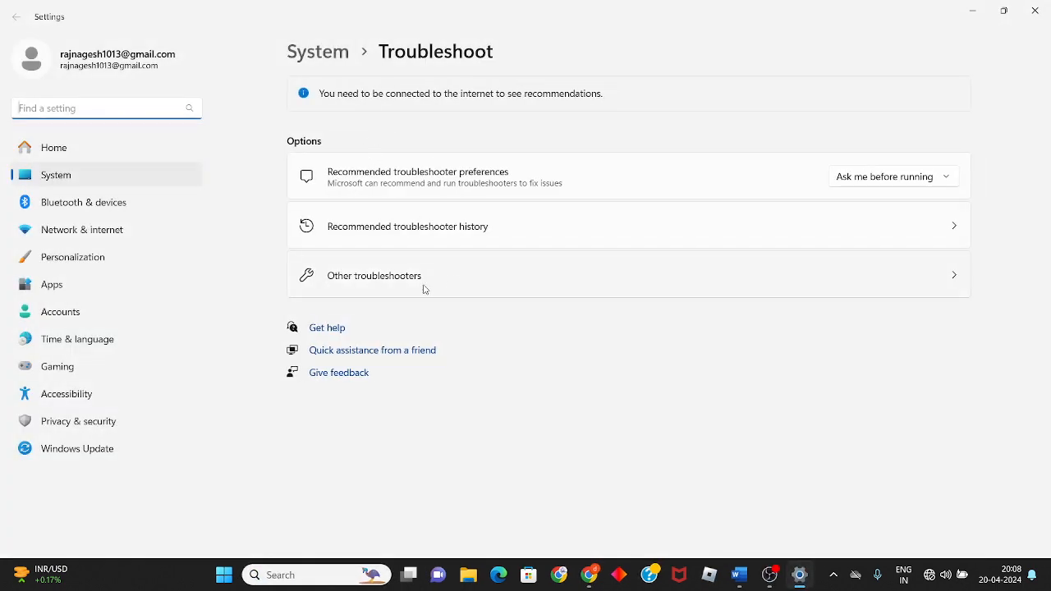
pyautogui.click(374, 276)
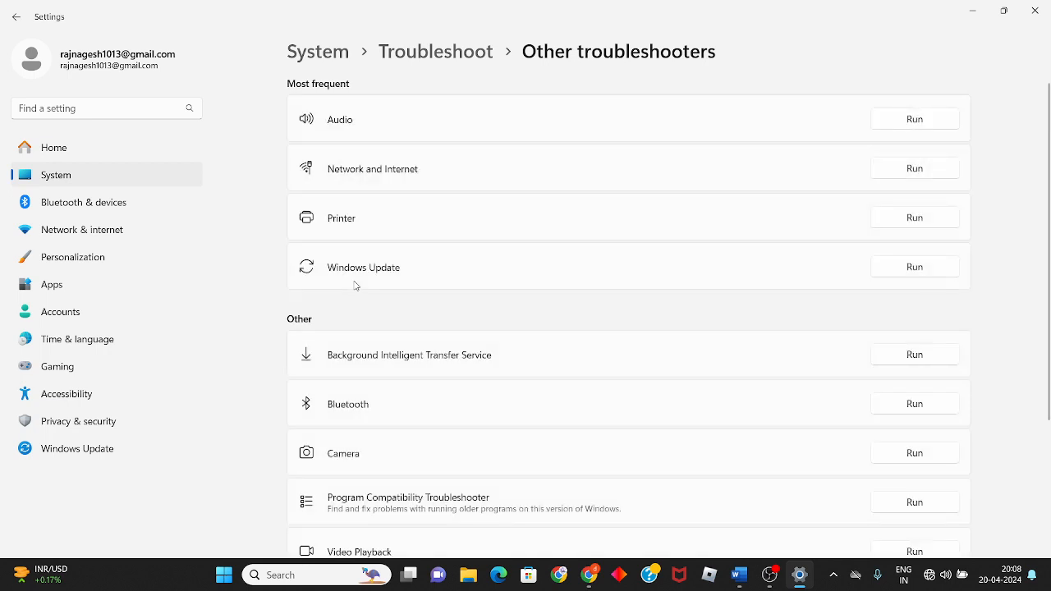
pyautogui.moveTo(722, 269)
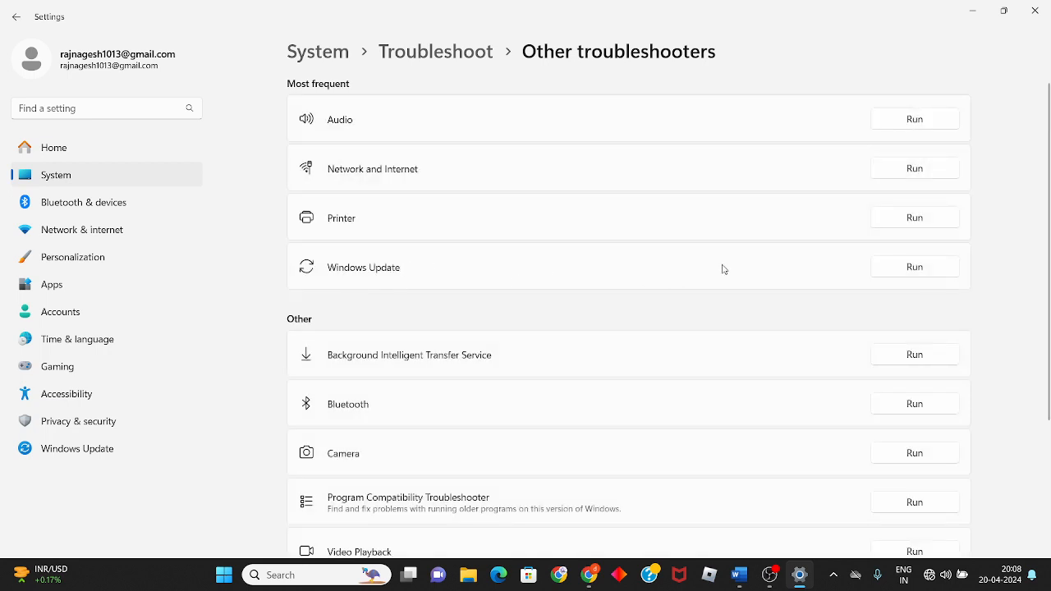
pyautogui.moveTo(900, 279)
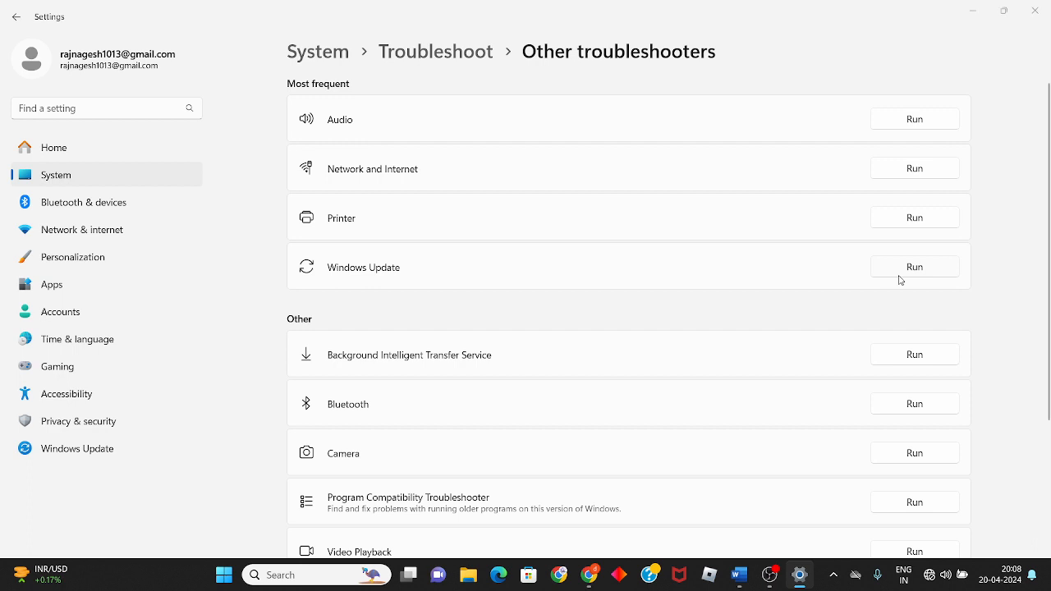
# Step: Run the Windows Update troubleshooter, then cancel its offered fix and close Settings
pyautogui.click(912, 266)
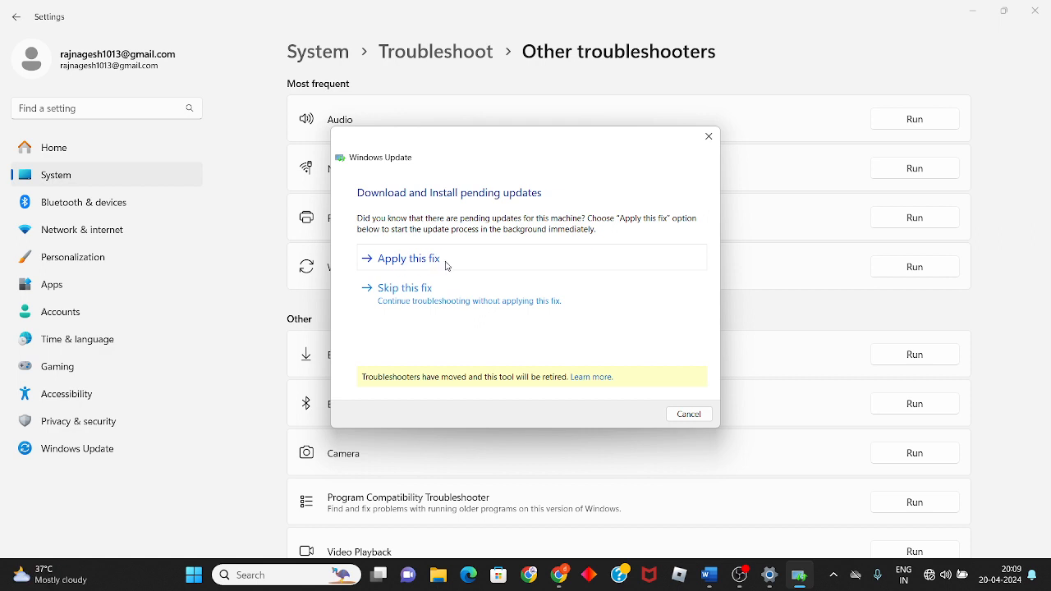
pyautogui.moveTo(463, 292)
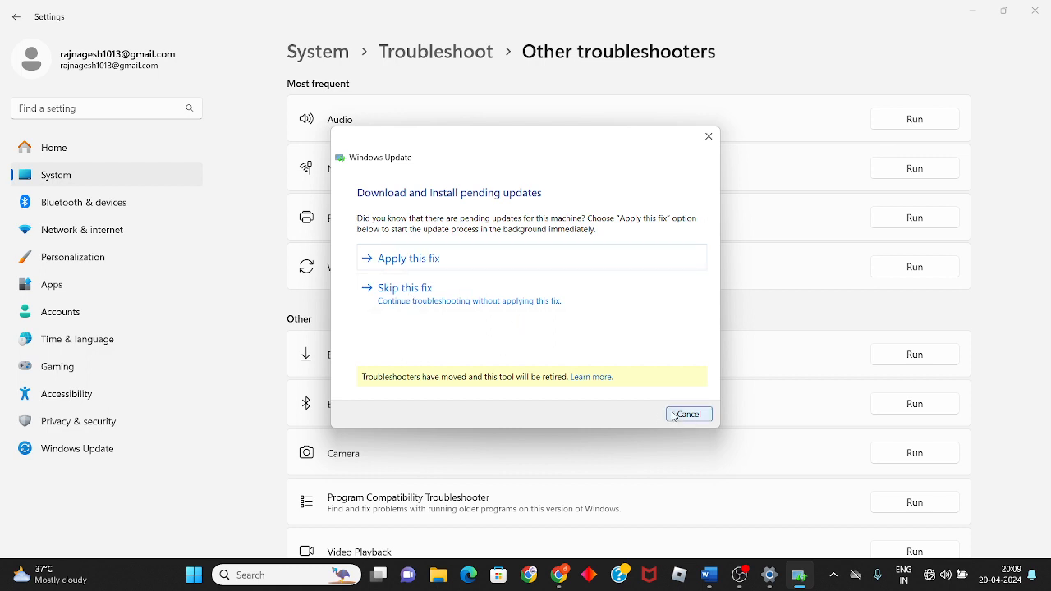
pyautogui.click(688, 414)
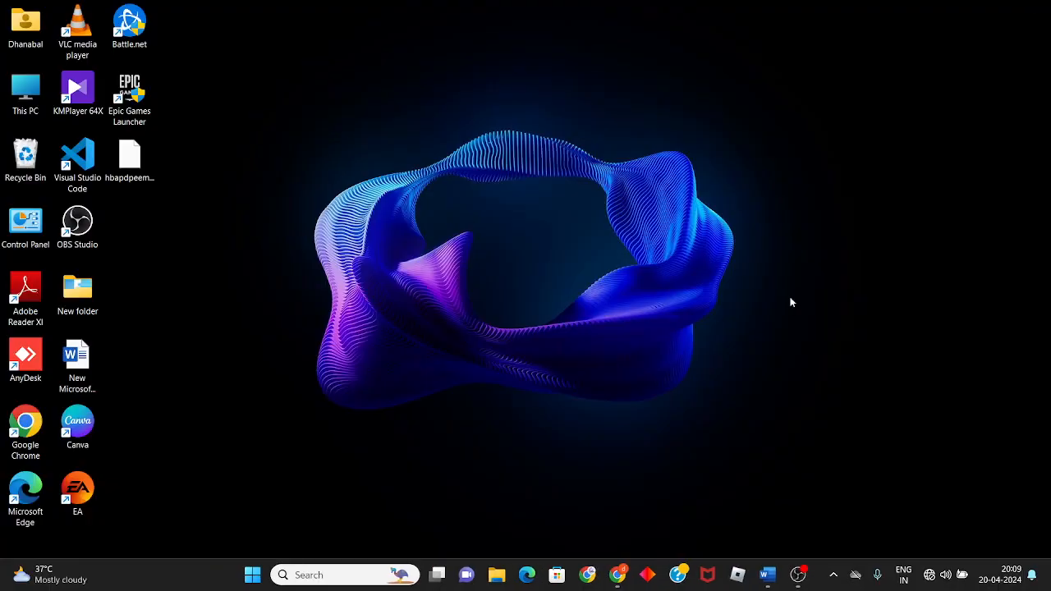
# Step: Review step 1 of the Word notes about troubleshooting Windows Update
pyautogui.click(765, 575)
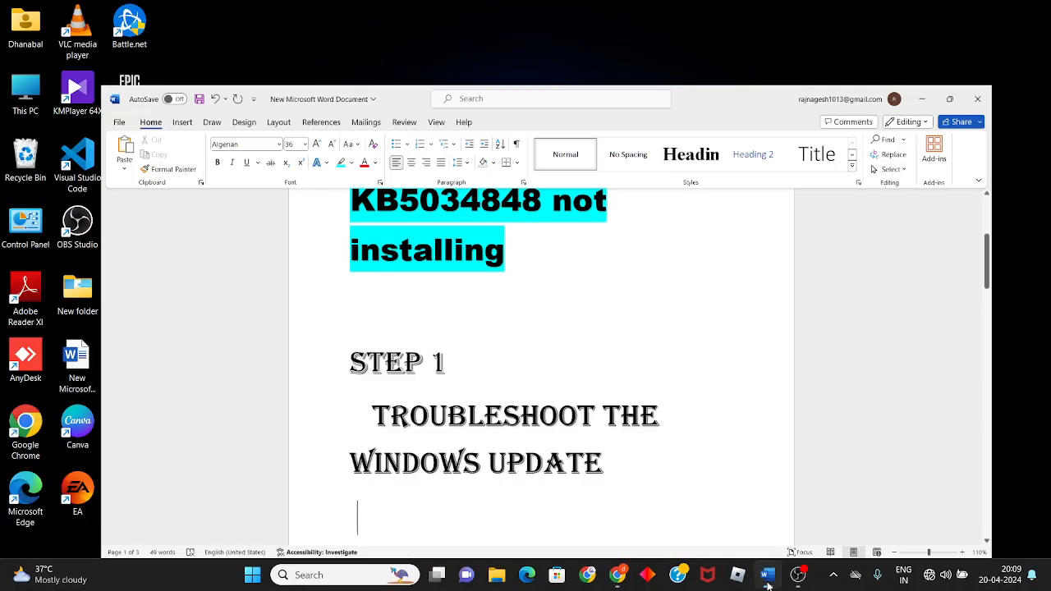
pyautogui.scroll(-3)
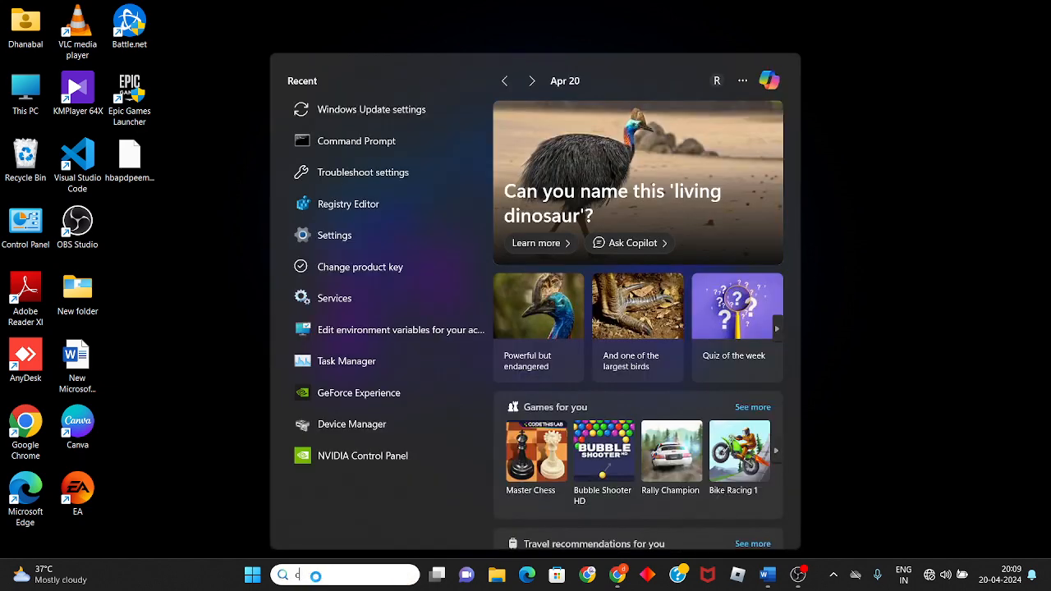
# Step: Run 'reagentc /enable' in an administrator Command Prompt until Operation Successful
pyautogui.write('cmd')
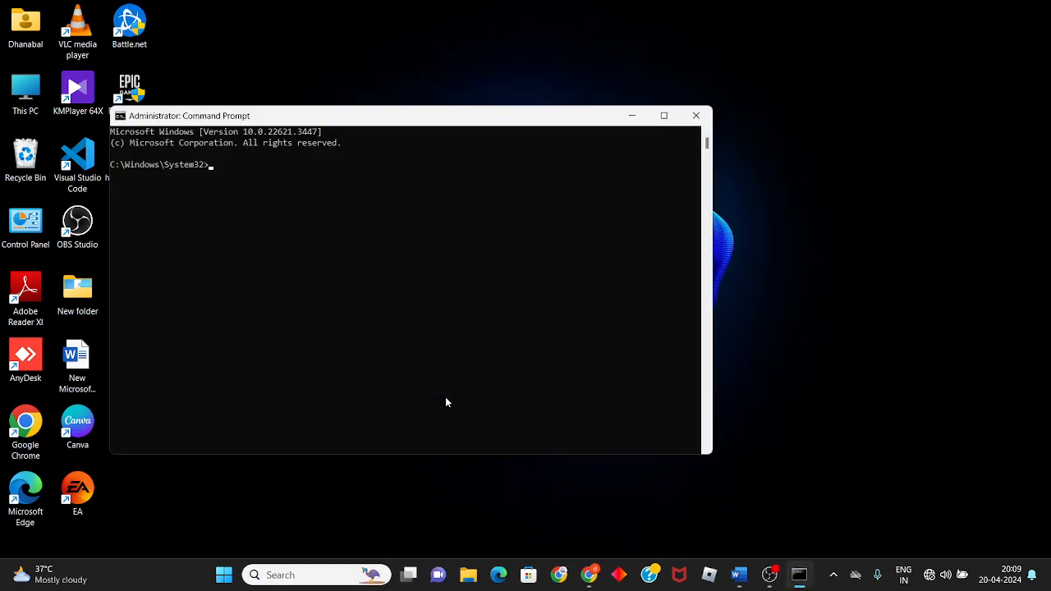
pyautogui.write('reagentc /enable')
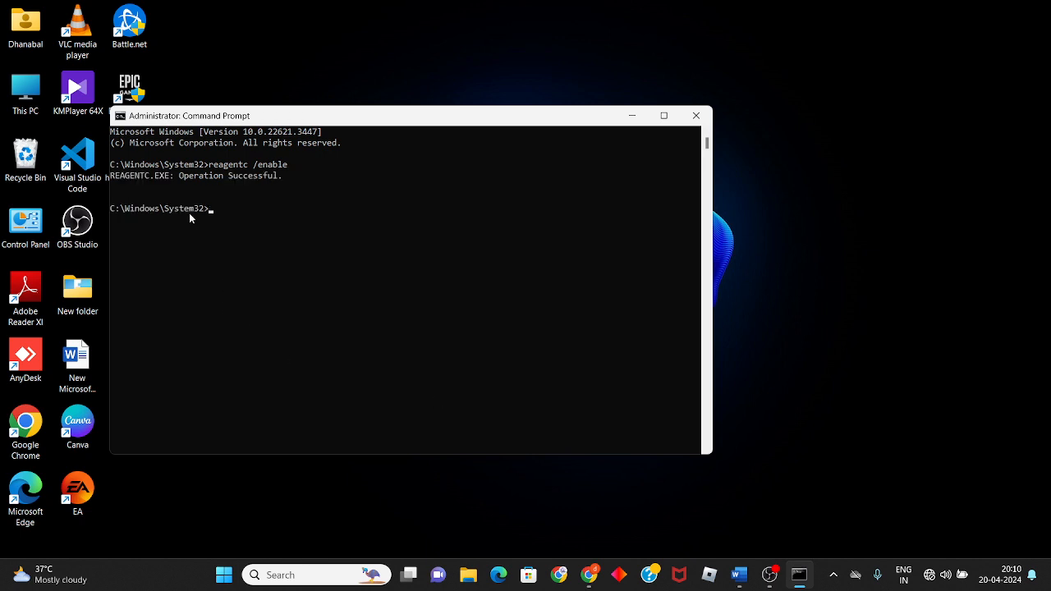
pyautogui.moveTo(505, 166)
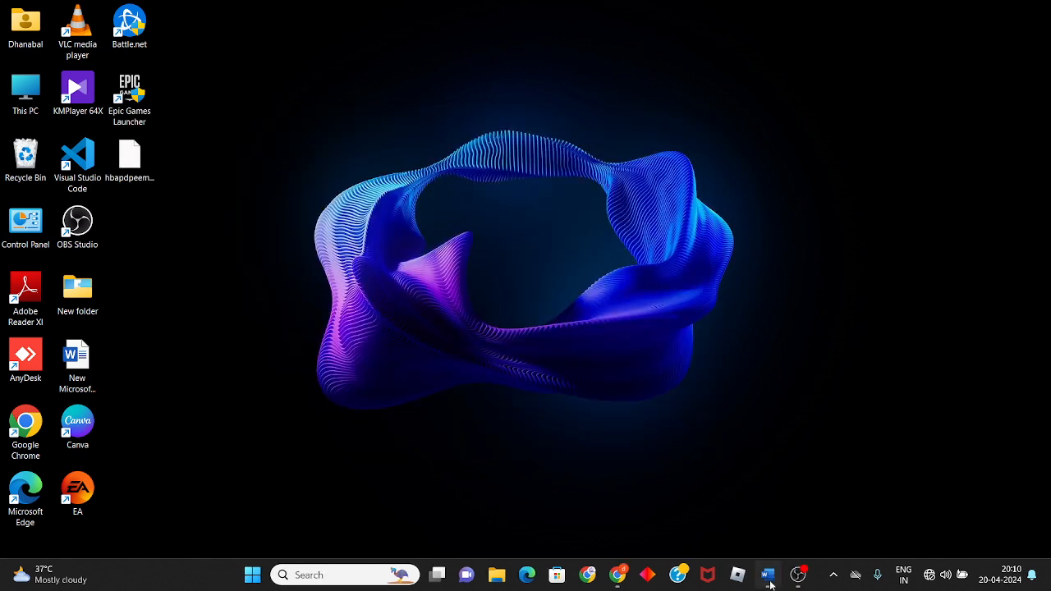
# Step: Locate the Windows Update service in Services and bring up its Properties
pyautogui.click(766, 575)
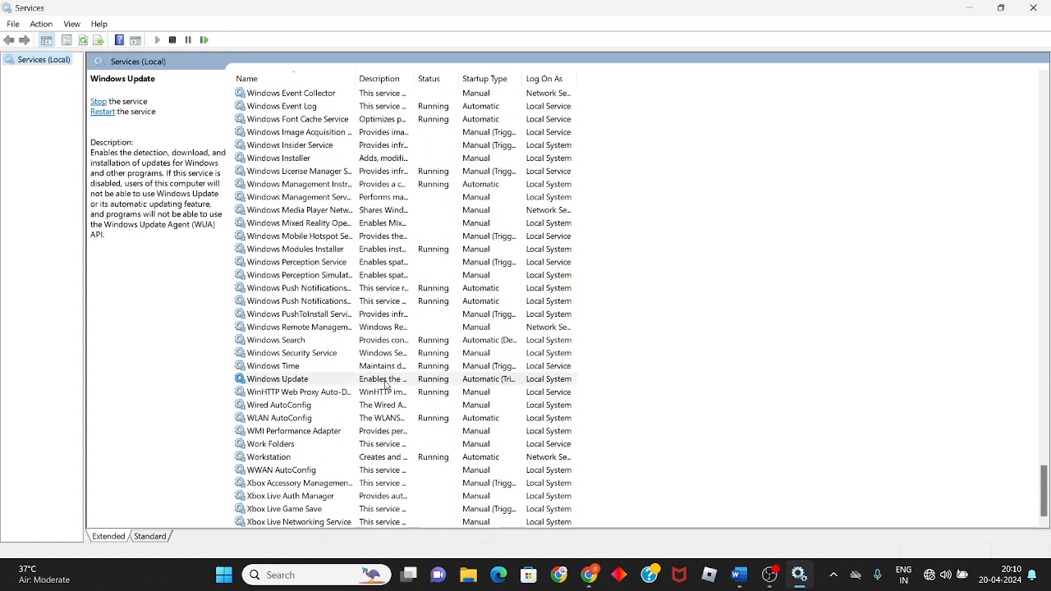
pyautogui.click(275, 378)
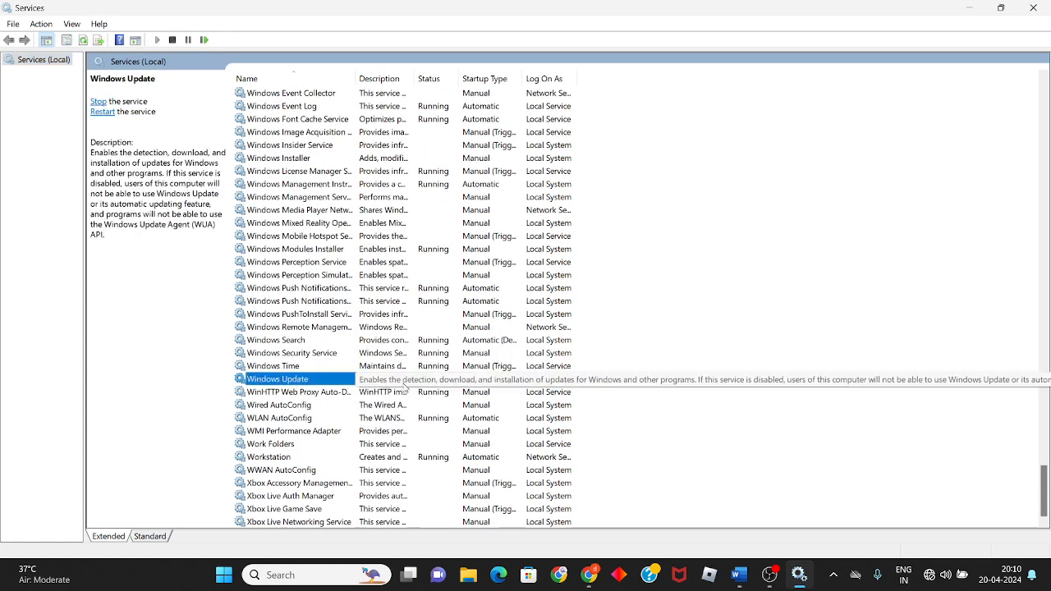
pyautogui.rightClick(278, 378)
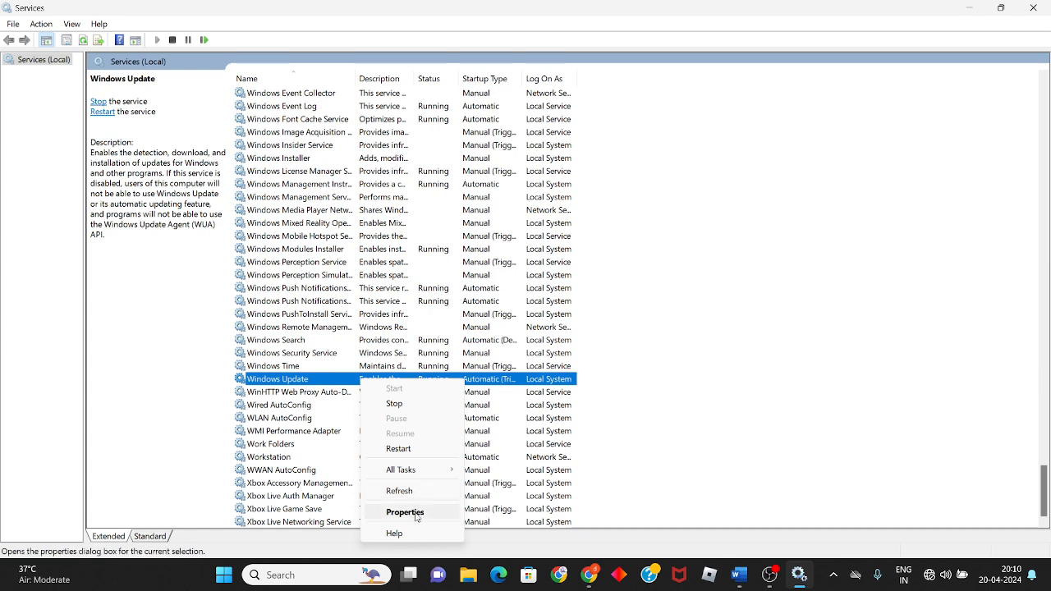
pyautogui.click(404, 512)
pyautogui.write('s')
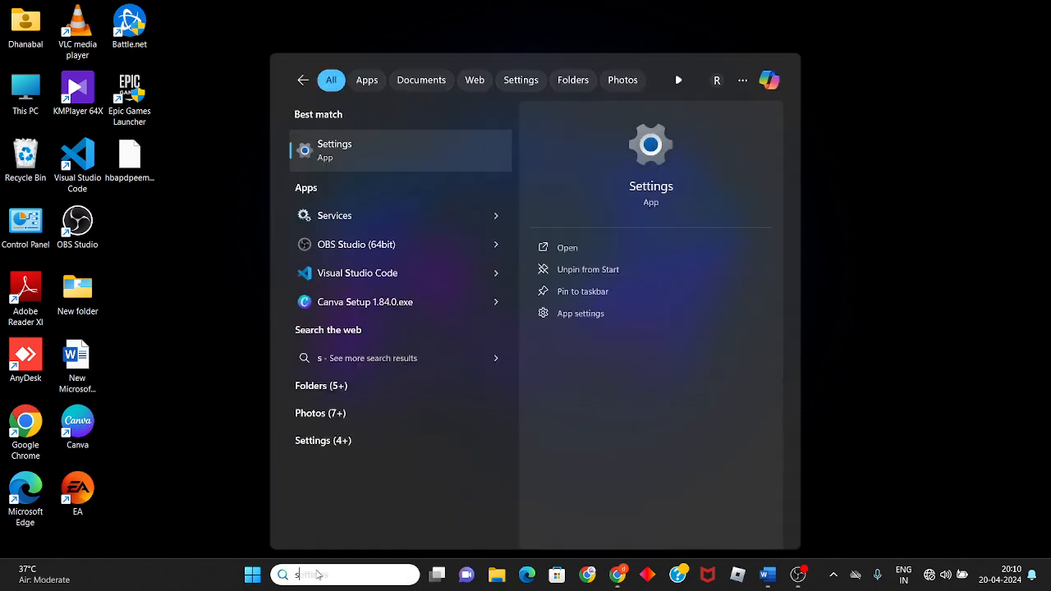
# Step: Reach the Windows Update page in Settings showing updates paused until 17-05-2024
pyautogui.click(566, 246)
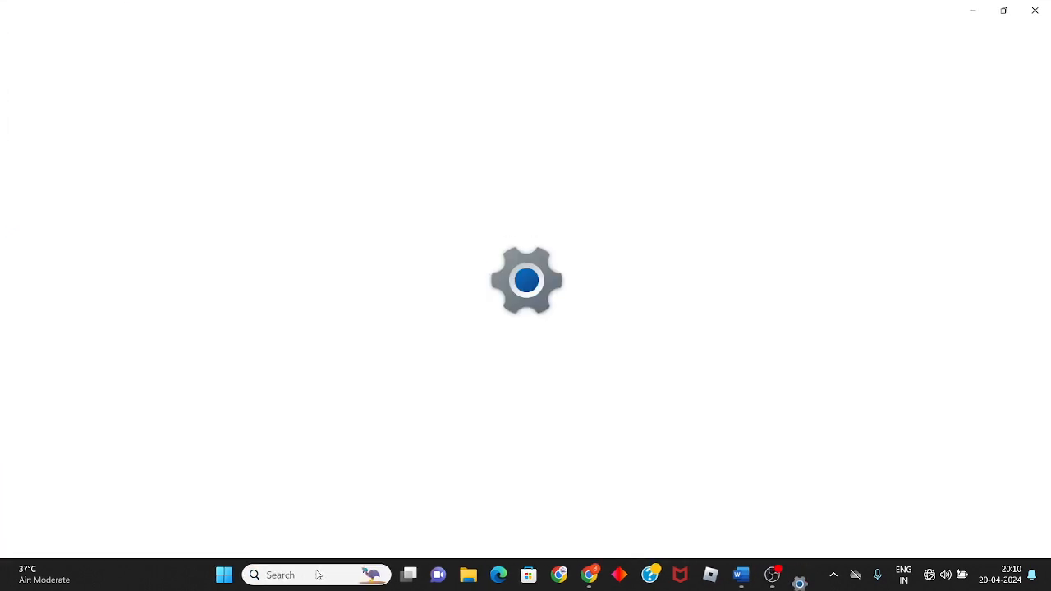
pyautogui.click(798, 574)
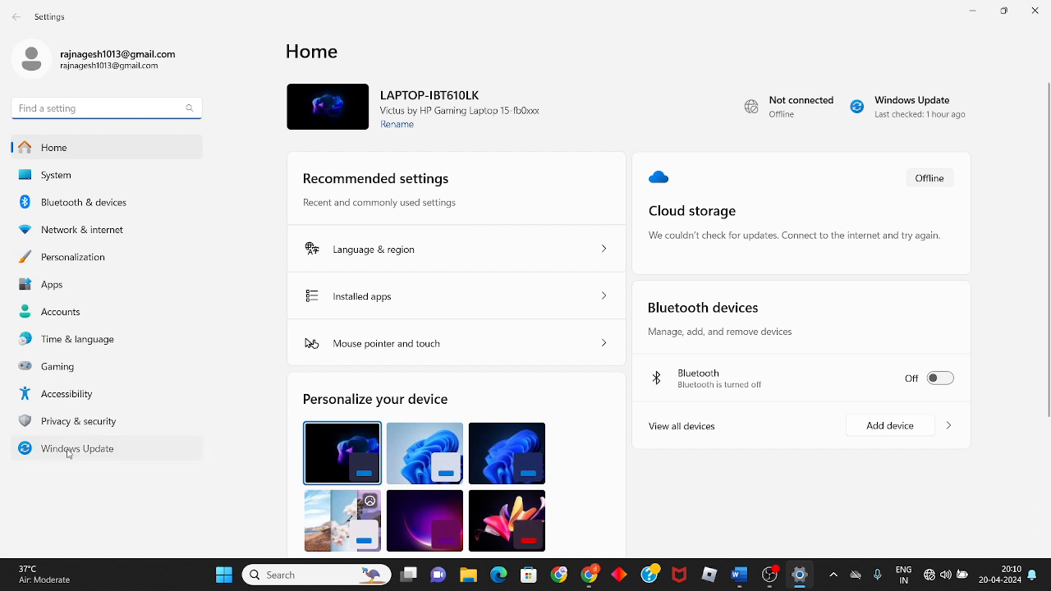
pyautogui.click(77, 448)
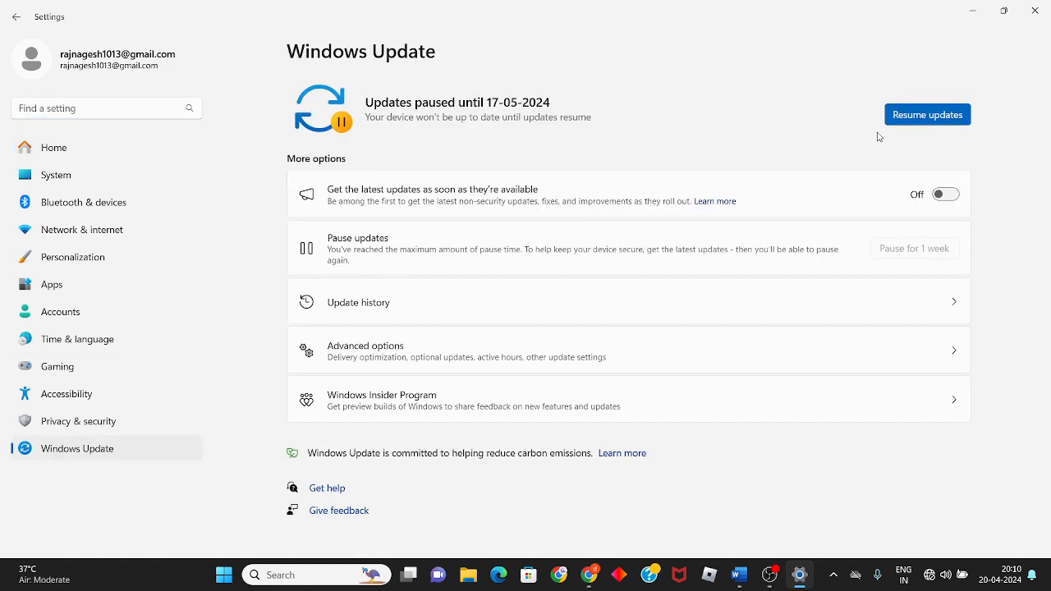
pyautogui.moveTo(841, 164)
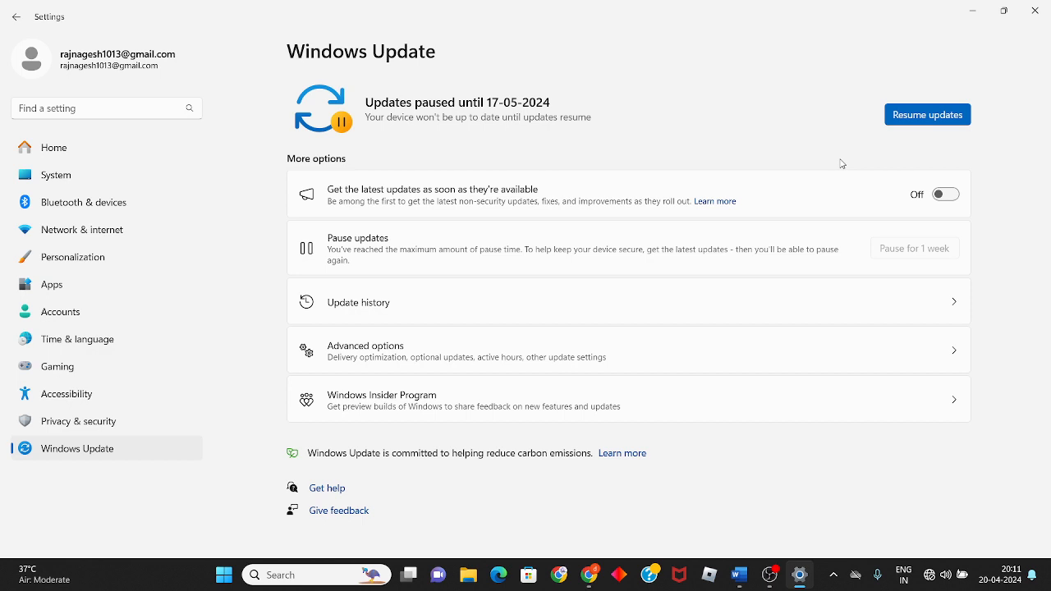
pyautogui.moveTo(641, 259)
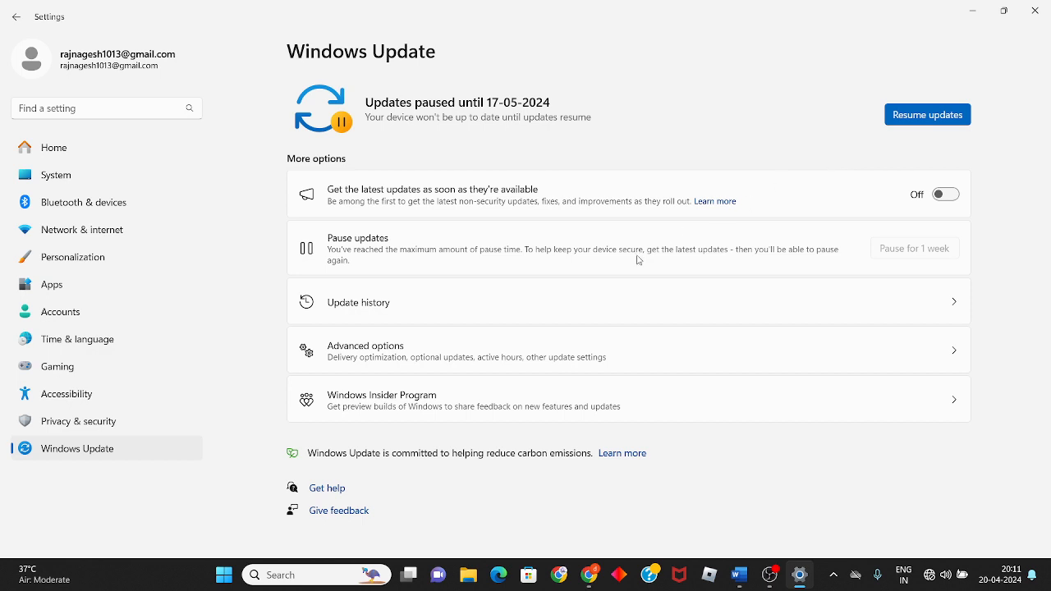